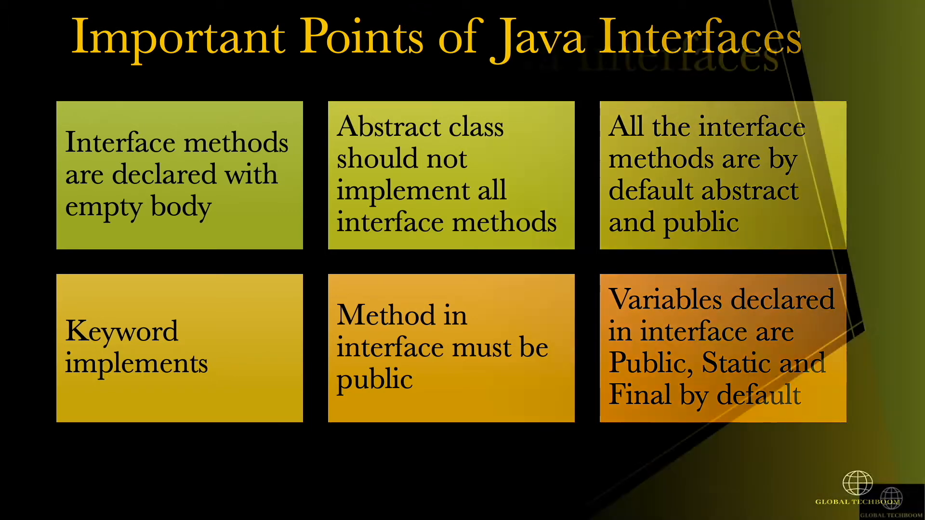
Advance from the Java interfaces key-points slide to the Demo Program slide.
{"action": "key", "text": "Right"}
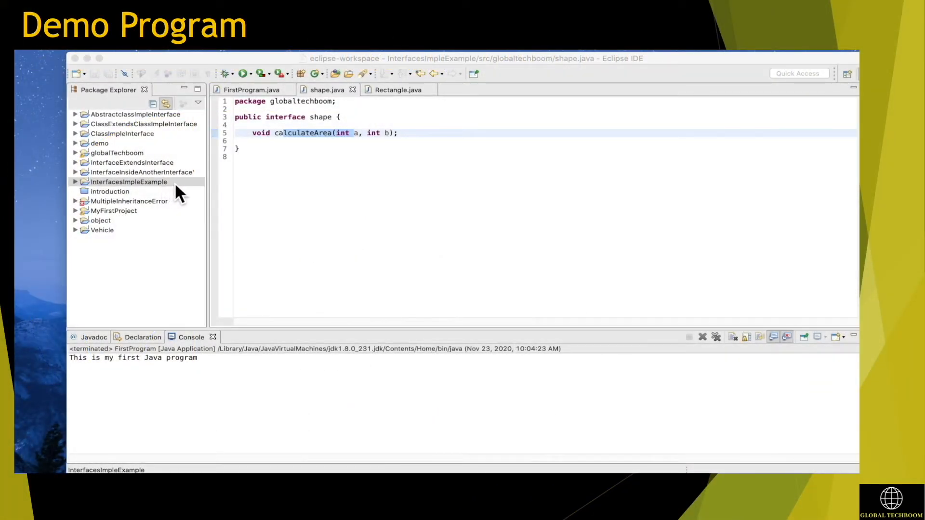
Expand InterfacesImpleExample and open Rectangle.java, focusing its code to run.
{"action": "left_click", "coordinate": [128, 181]}
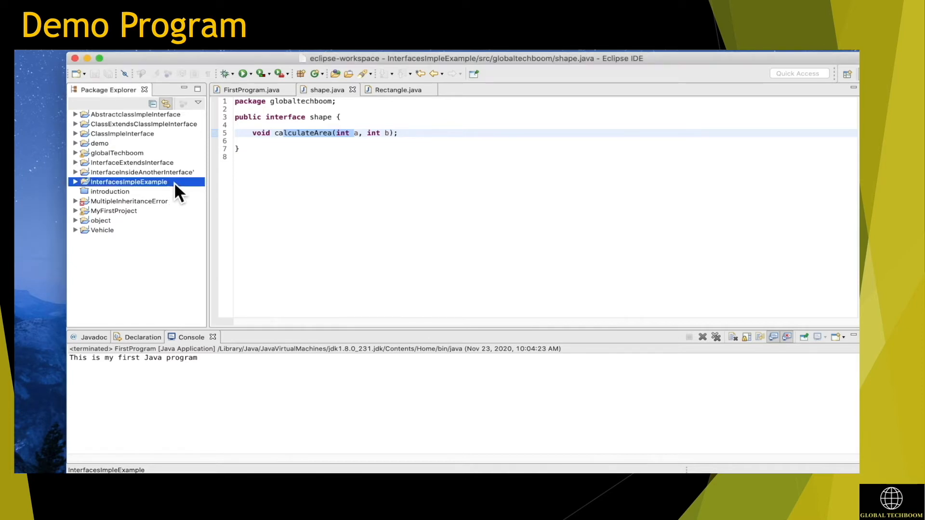
{"action": "left_click", "coordinate": [76, 181]}
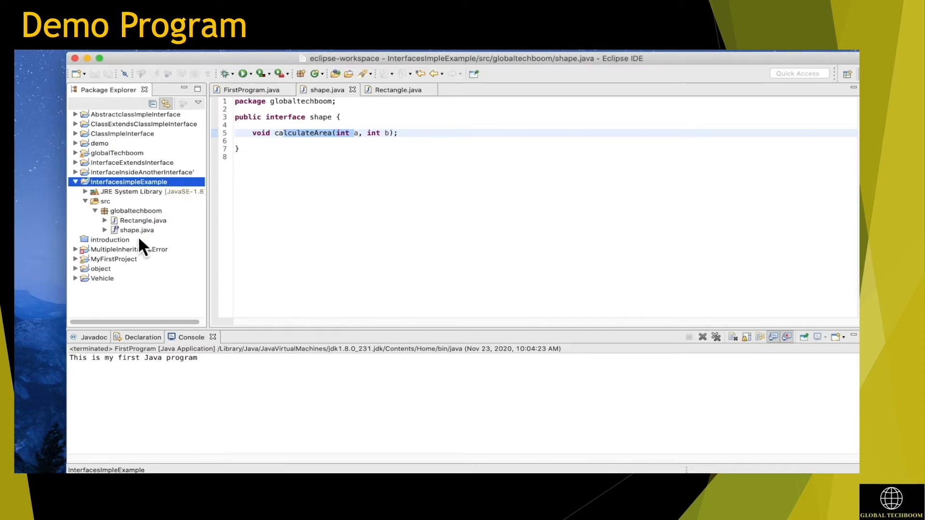
{"action": "left_click", "coordinate": [135, 230]}
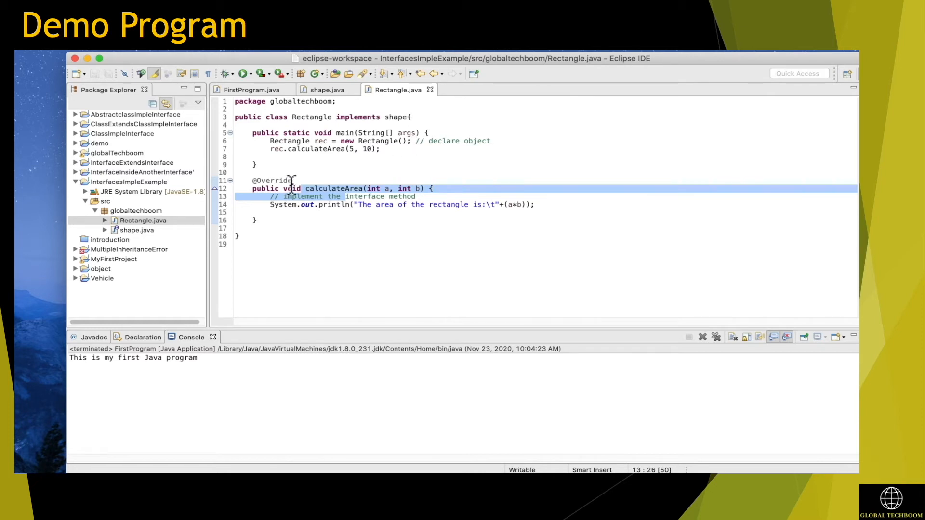
{"action": "mouse_move", "coordinate": [412, 221]}
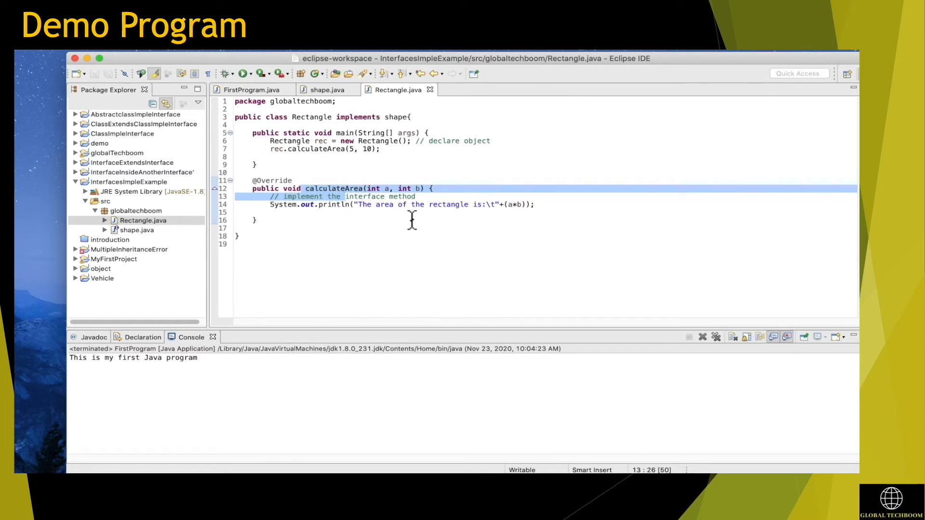
{"action": "left_click", "coordinate": [413, 213]}
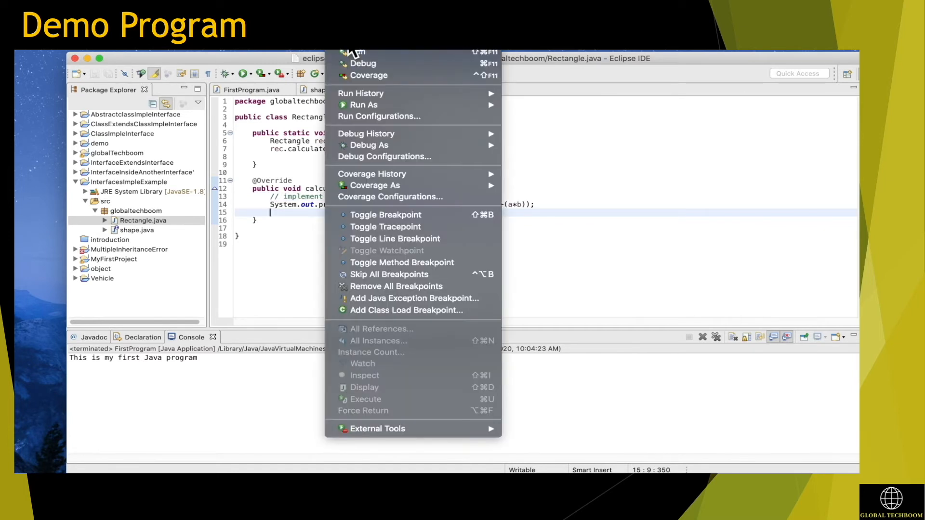
{"action": "mouse_move", "coordinate": [533, 113]}
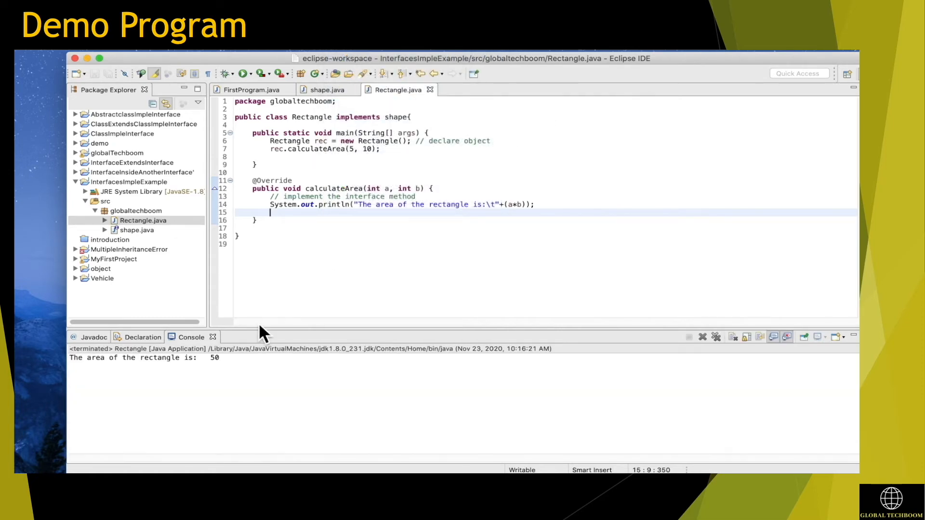
{"action": "mouse_move", "coordinate": [247, 369]}
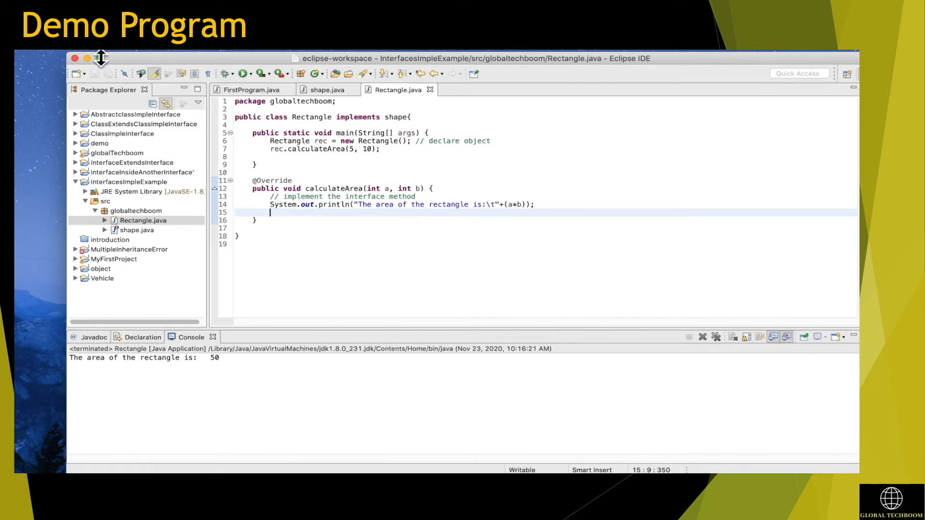
{"action": "mouse_move", "coordinate": [516, 53]}
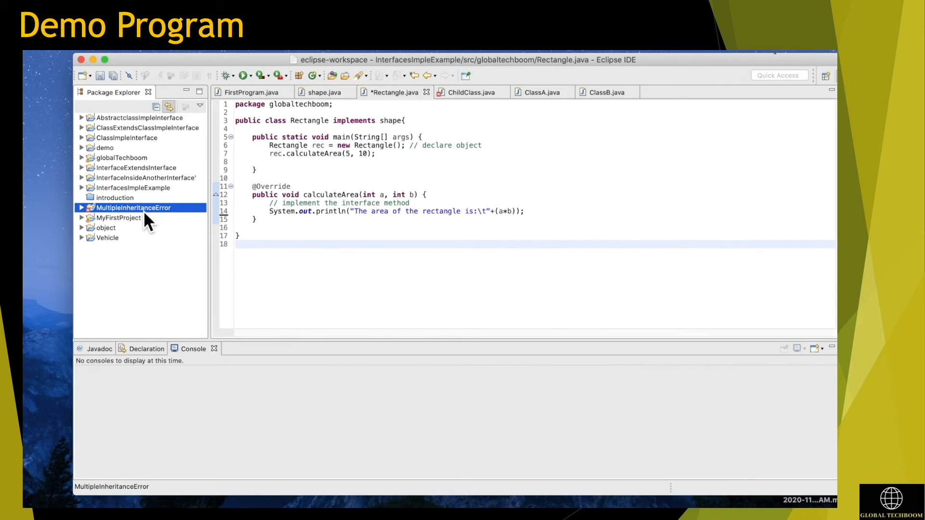
{"action": "left_click", "coordinate": [82, 208]}
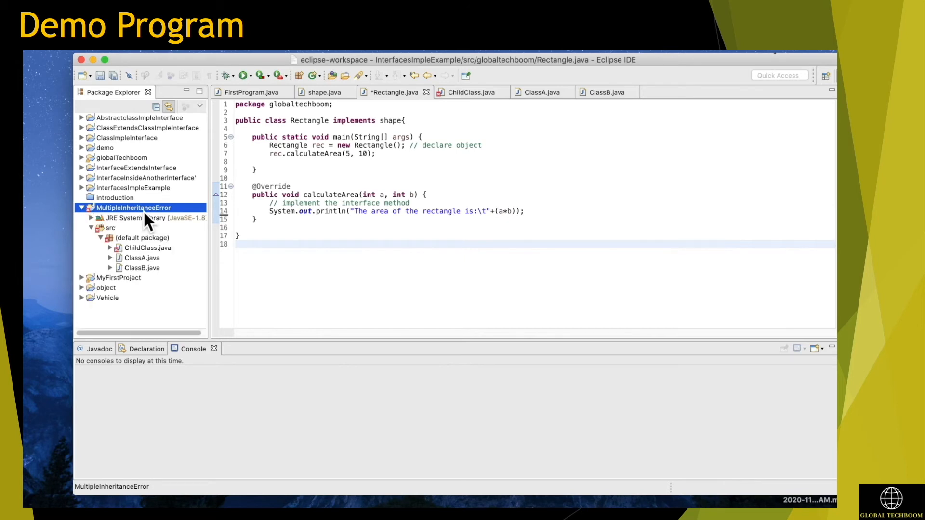
{"action": "mouse_move", "coordinate": [155, 263]}
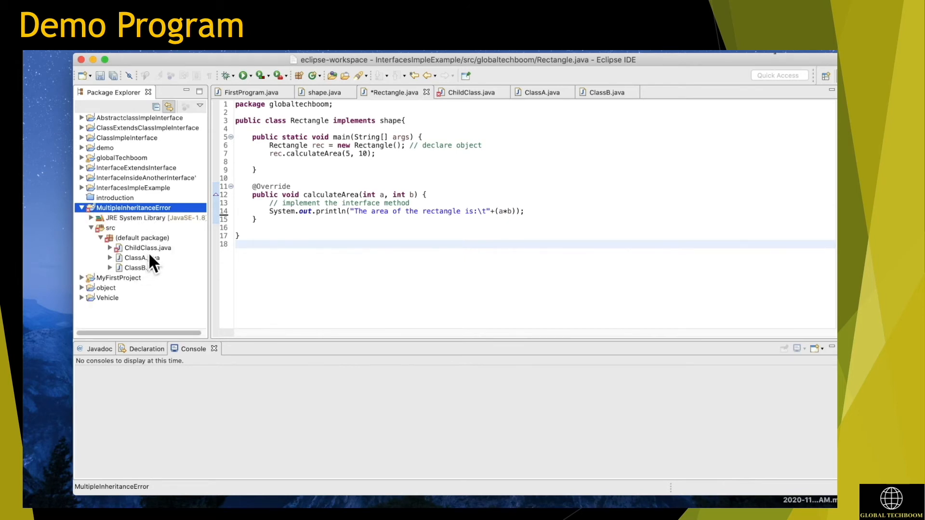
{"action": "mouse_move", "coordinate": [162, 275]}
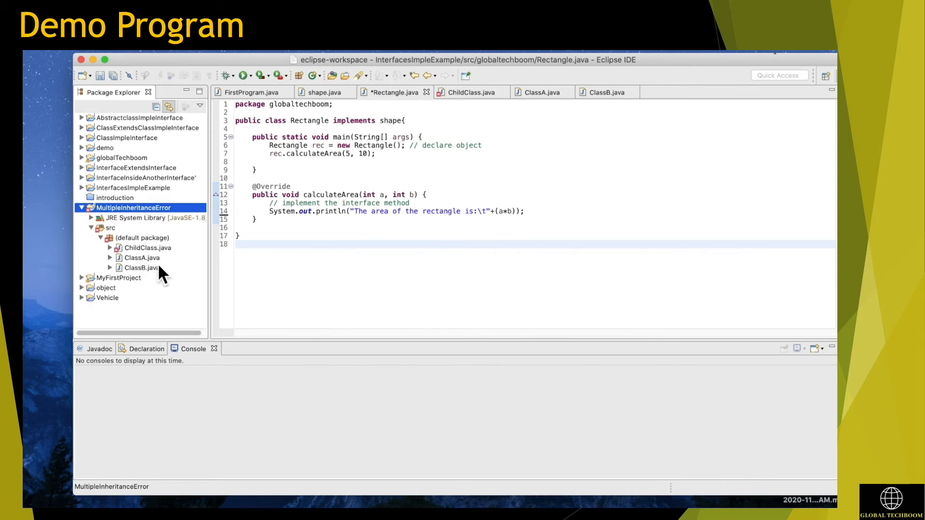
{"action": "left_click", "coordinate": [142, 258]}
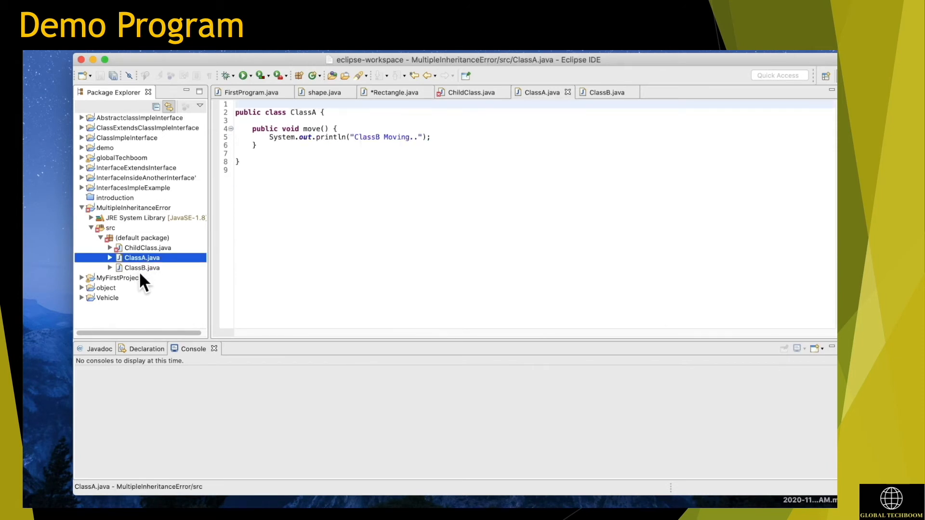
{"action": "left_click", "coordinate": [142, 267]}
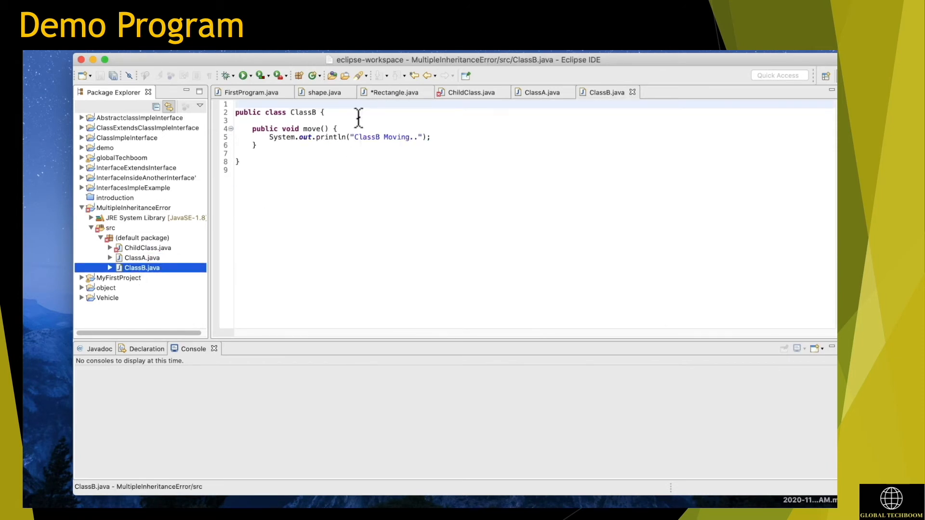
{"action": "mouse_move", "coordinate": [304, 137]}
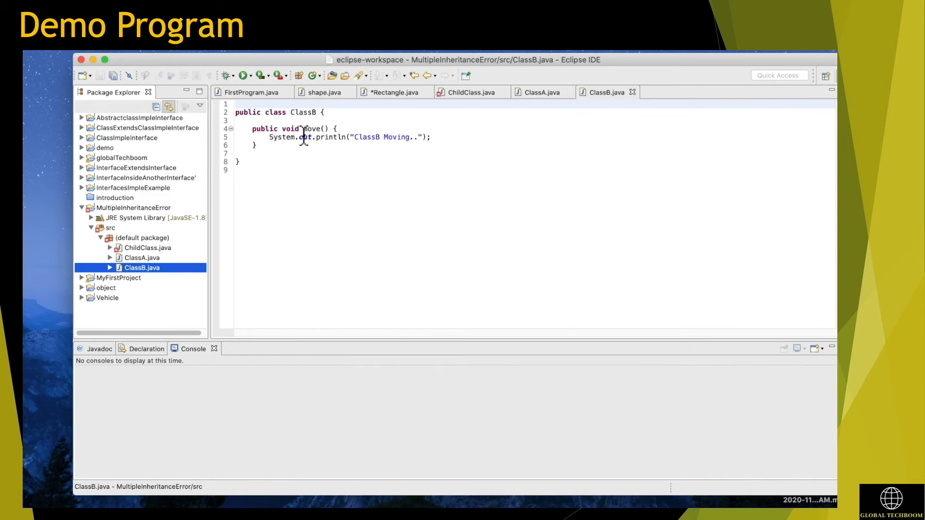
{"action": "mouse_move", "coordinate": [150, 293]}
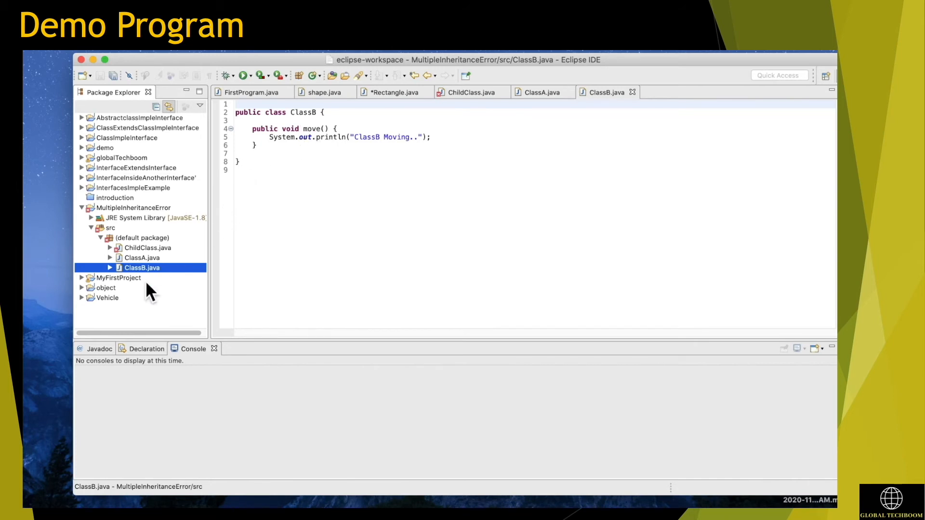
{"action": "left_click", "coordinate": [142, 258]}
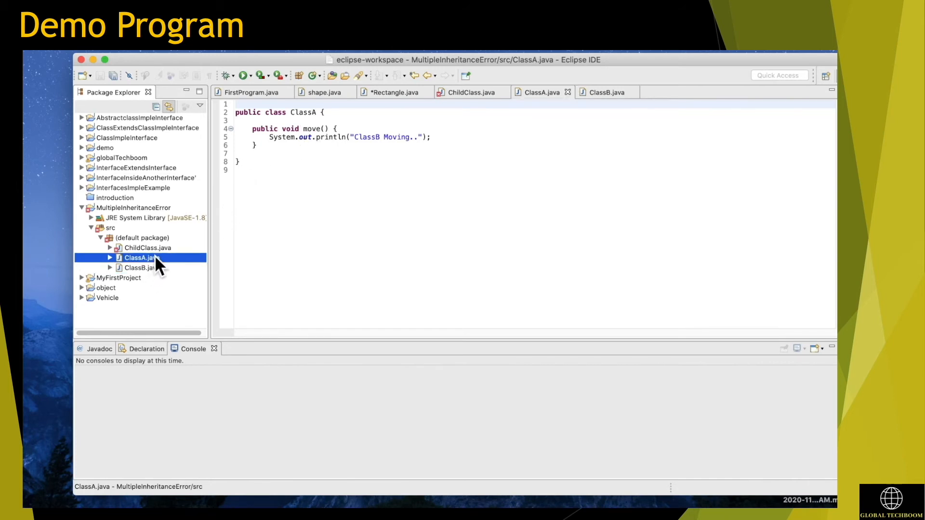
{"action": "left_click", "coordinate": [147, 248]}
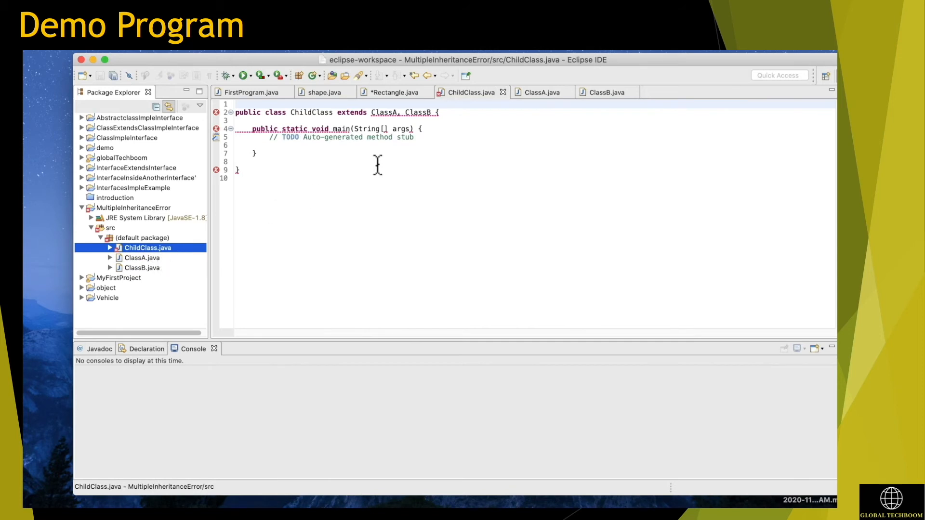
{"action": "mouse_move", "coordinate": [373, 165]}
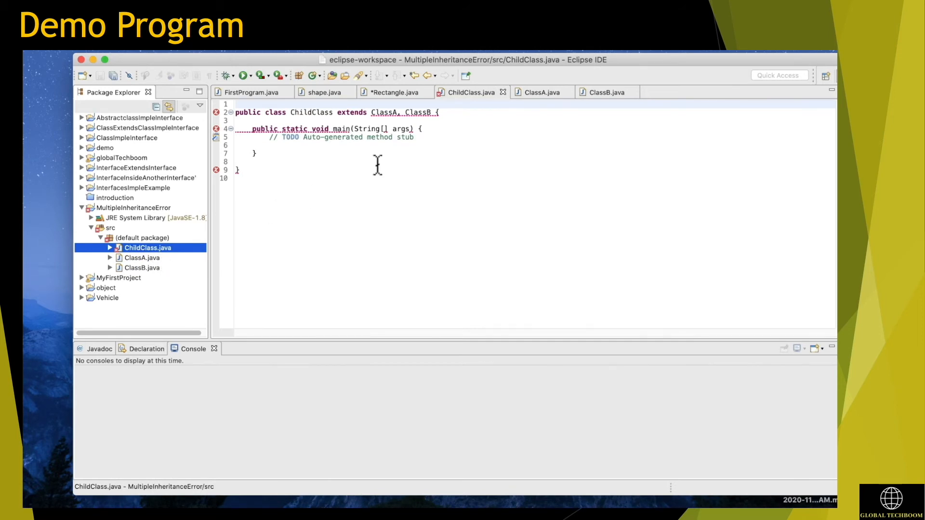
{"action": "mouse_move", "coordinate": [374, 165]}
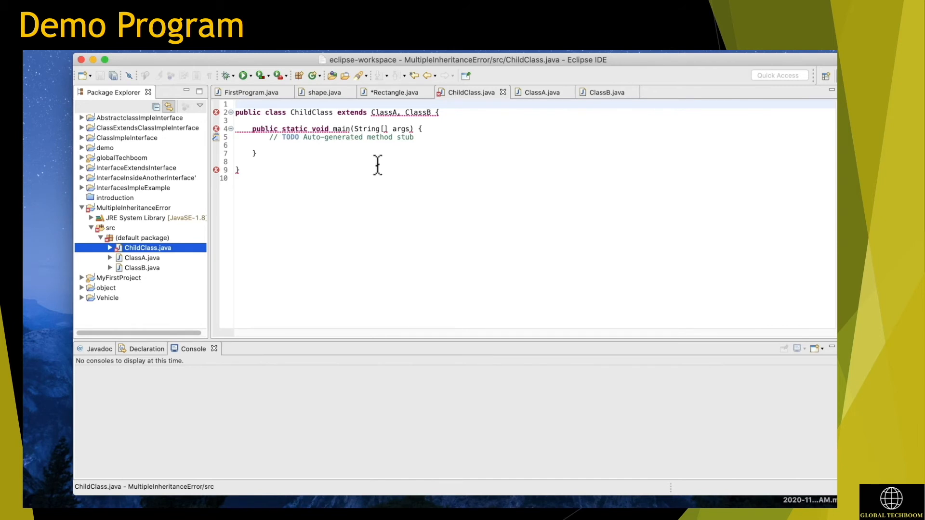
{"action": "mouse_move", "coordinate": [373, 165]}
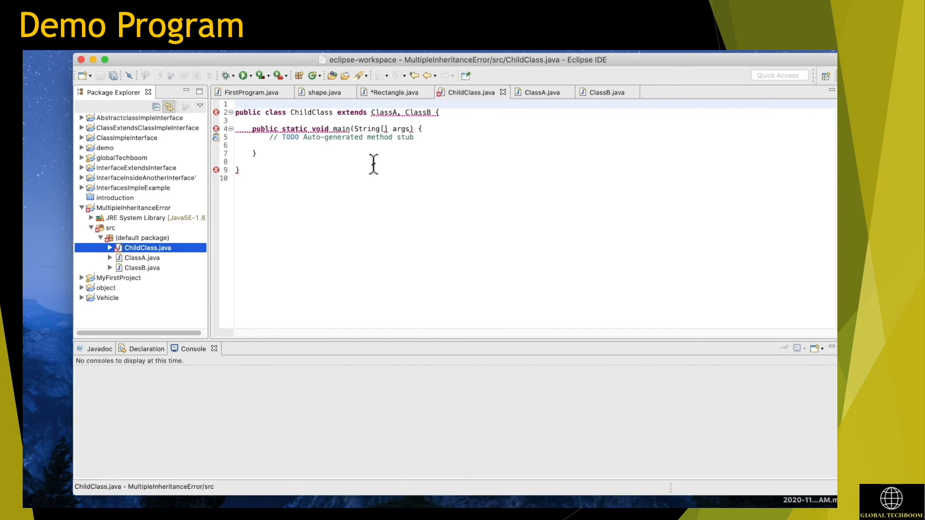
{"action": "mouse_move", "coordinate": [377, 165]}
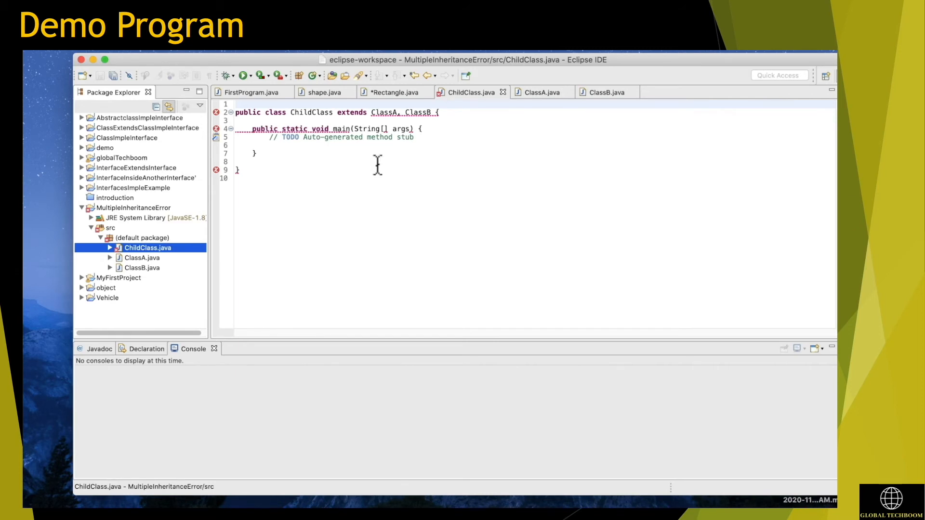
{"action": "mouse_move", "coordinate": [366, 165]}
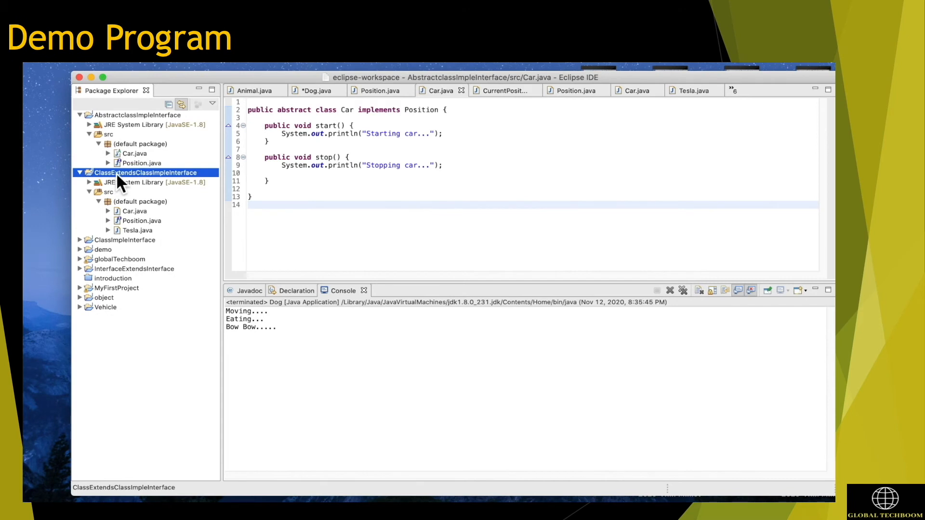
{"action": "mouse_move", "coordinate": [187, 188]}
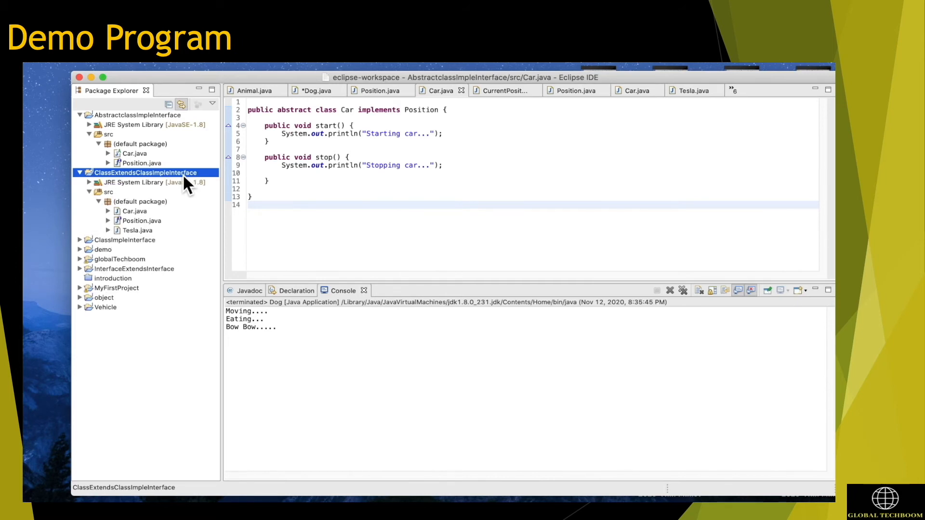
{"action": "mouse_move", "coordinate": [161, 230]}
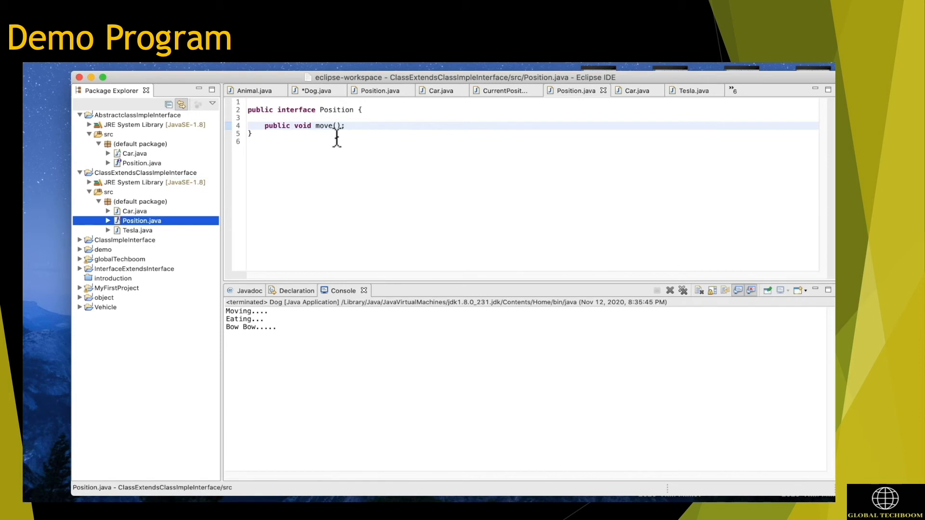
{"action": "mouse_move", "coordinate": [355, 134]}
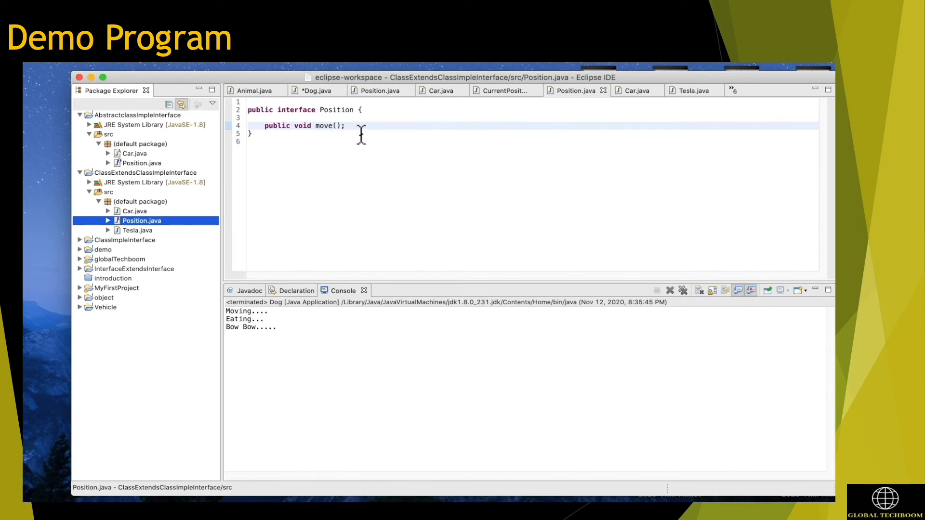
Open Car.java, then Tesla.java, which extends Car and implements Position.
{"action": "left_click", "coordinate": [135, 211]}
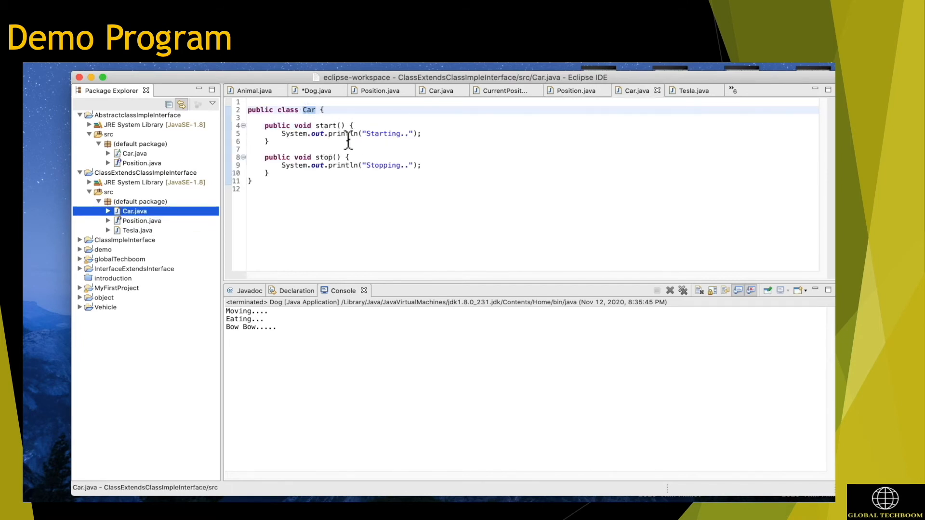
{"action": "mouse_move", "coordinate": [230, 227]}
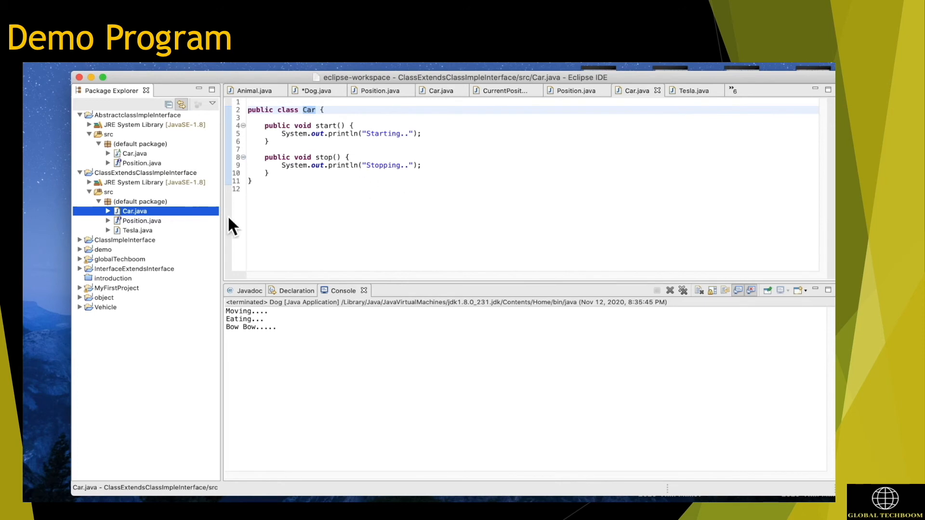
{"action": "left_click", "coordinate": [138, 230]}
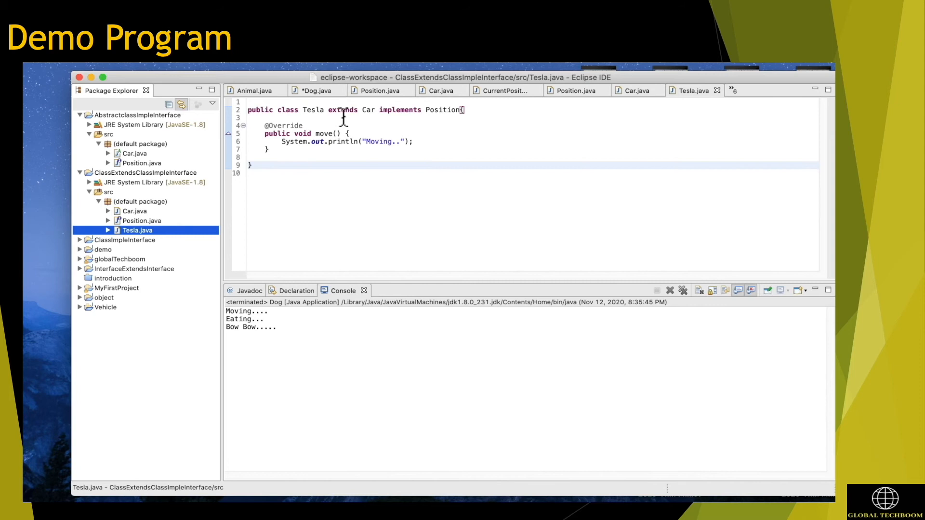
{"action": "mouse_move", "coordinate": [382, 116]}
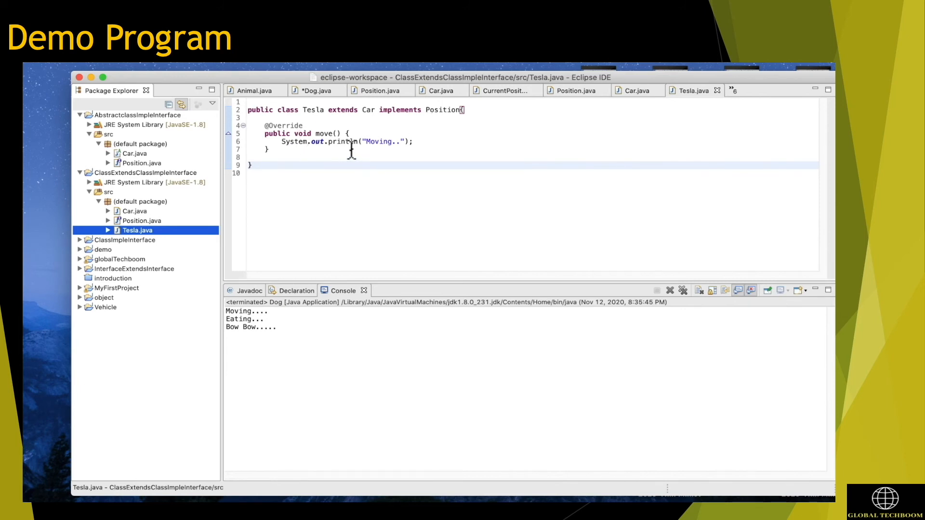
{"action": "mouse_move", "coordinate": [459, 116]}
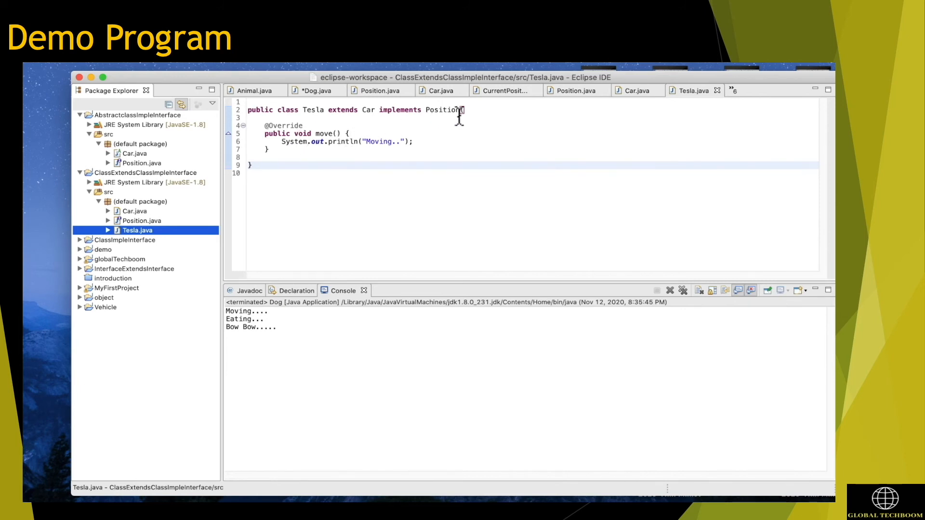
{"action": "mouse_move", "coordinate": [398, 144]}
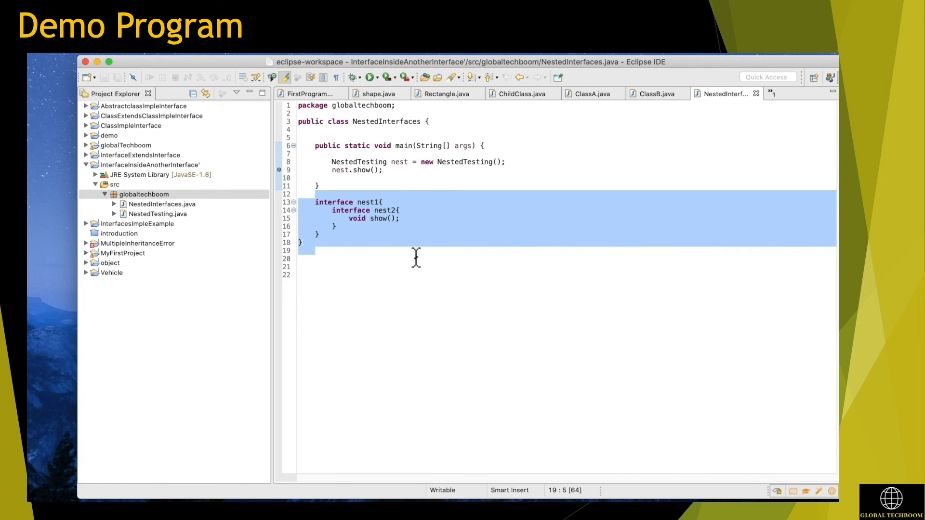
Open NestedTesting.java and run it to print the nested show() message.
{"action": "left_click", "coordinate": [158, 213]}
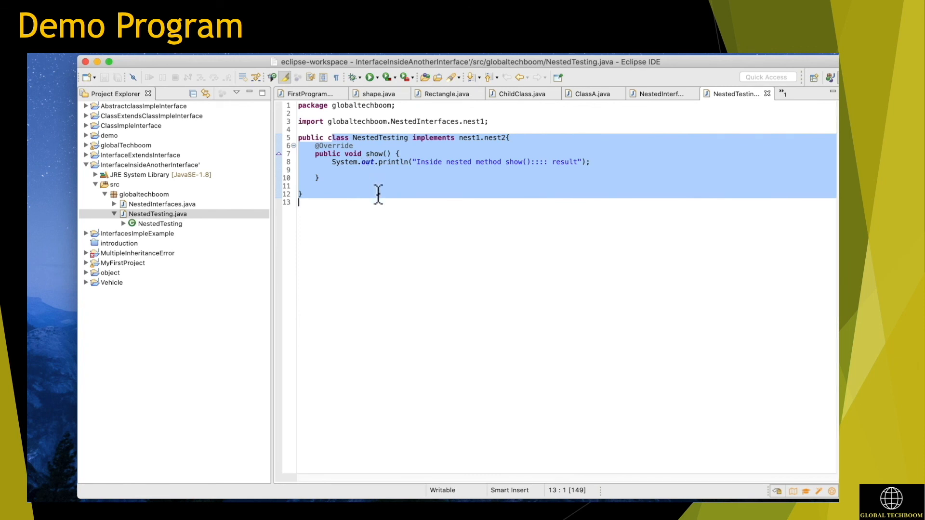
{"action": "mouse_move", "coordinate": [378, 89]}
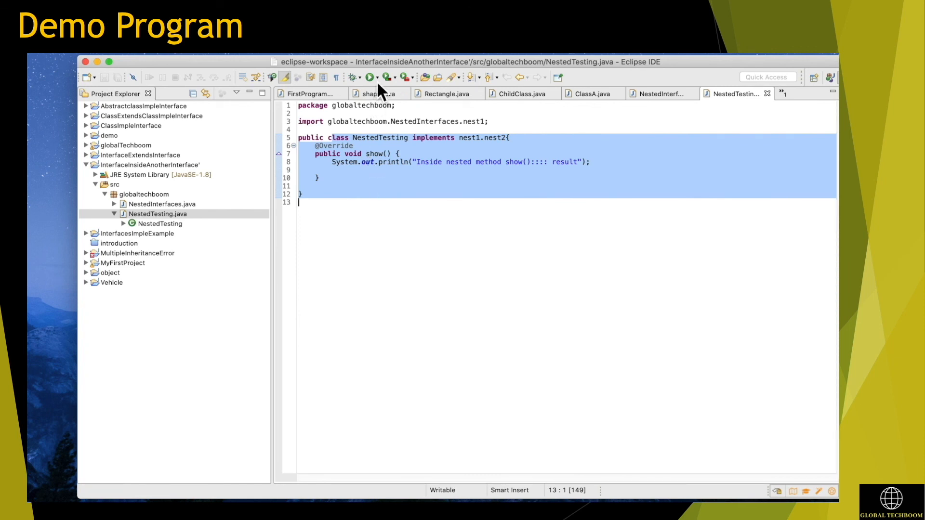
{"action": "left_click", "coordinate": [368, 78]}
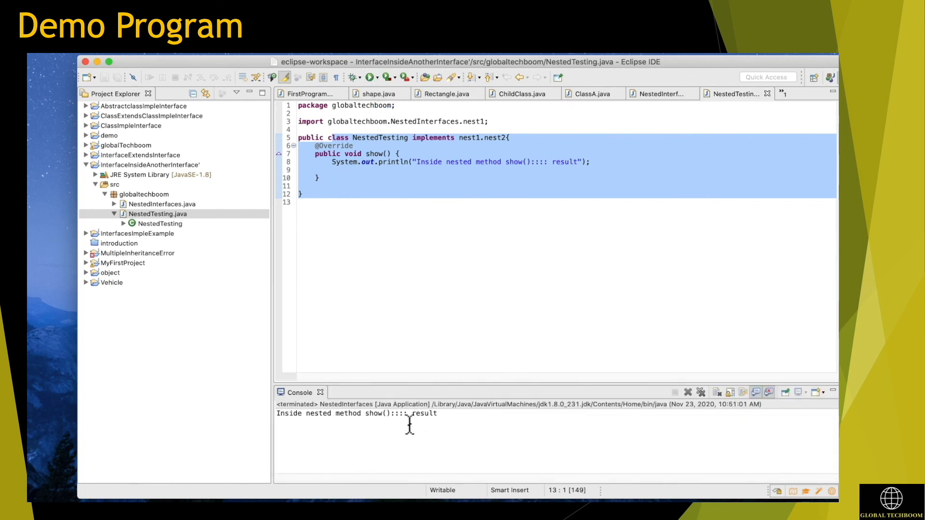